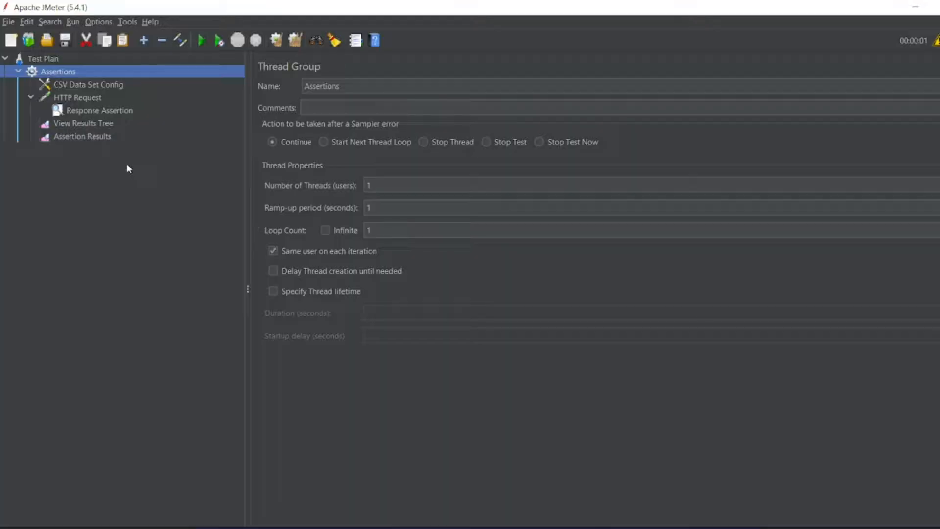
# Step: Add a Duration Assertion under the HTTP Request sampler, next to the Response Assertion
pyautogui.click(76, 97)
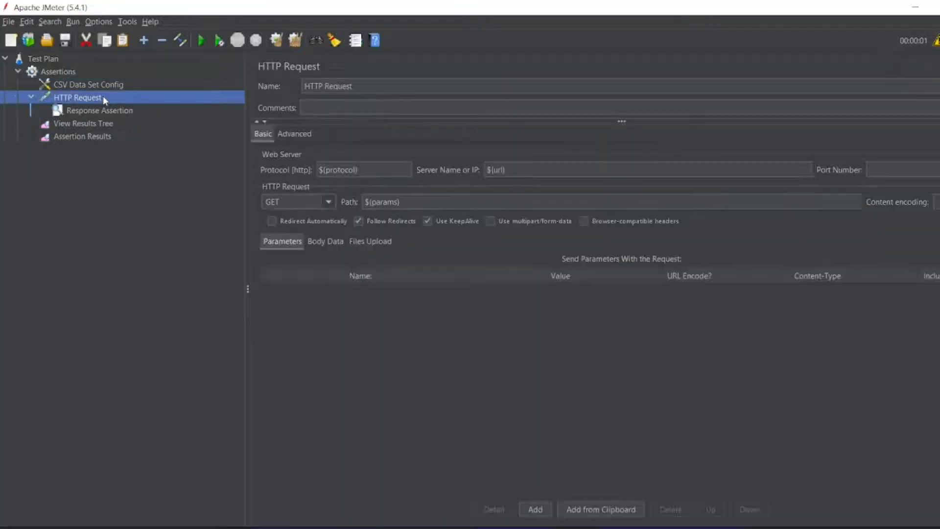
pyautogui.rightClick(78, 96)
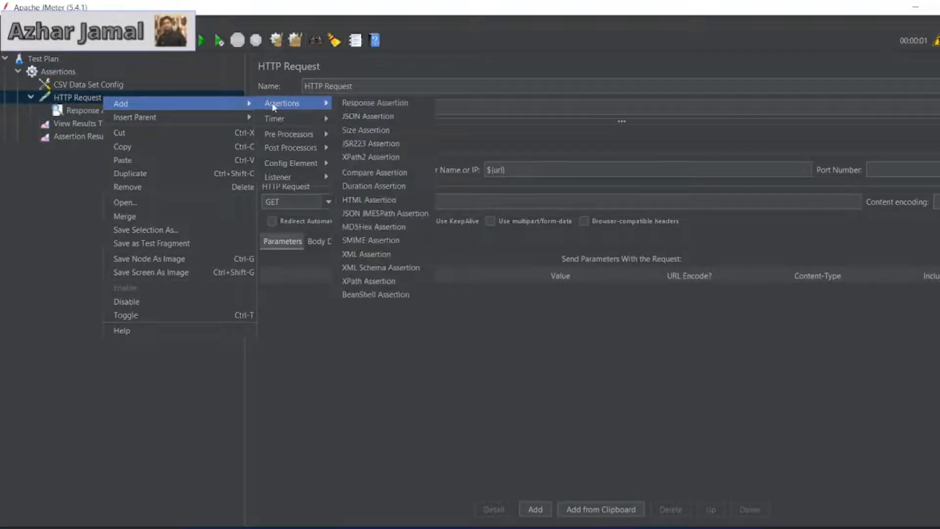
pyautogui.moveTo(370, 143)
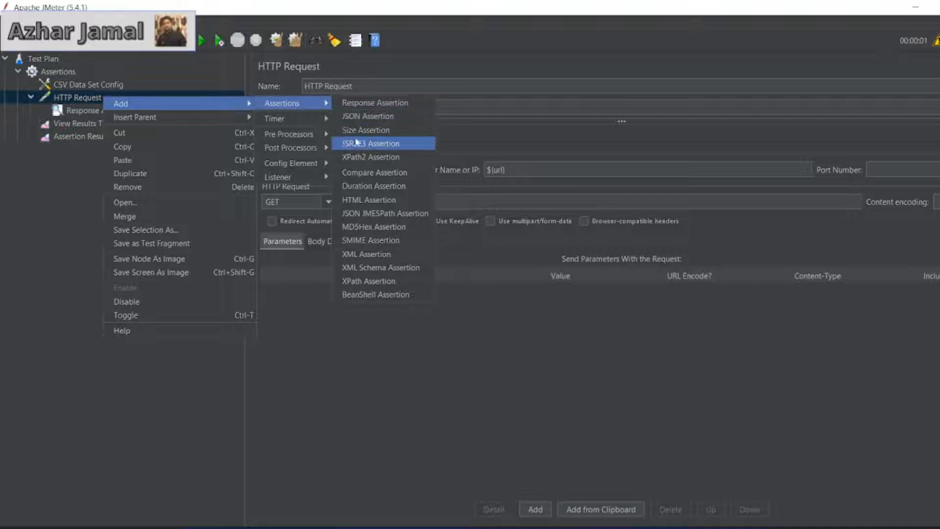
pyautogui.moveTo(368, 115)
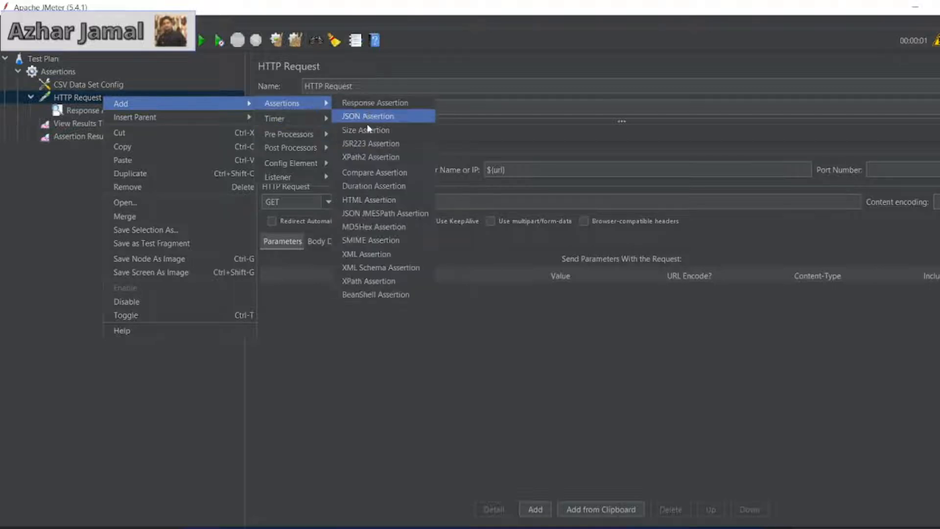
pyautogui.moveTo(374, 185)
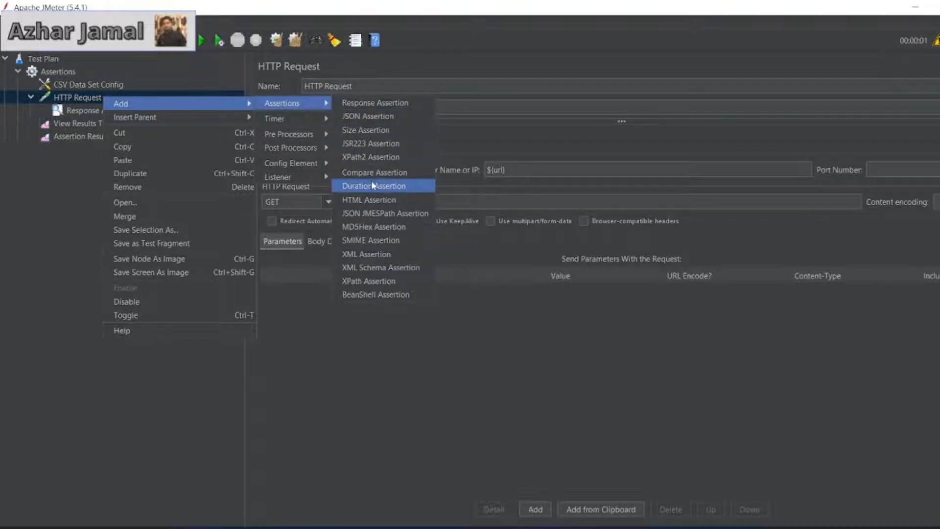
pyautogui.click(374, 185)
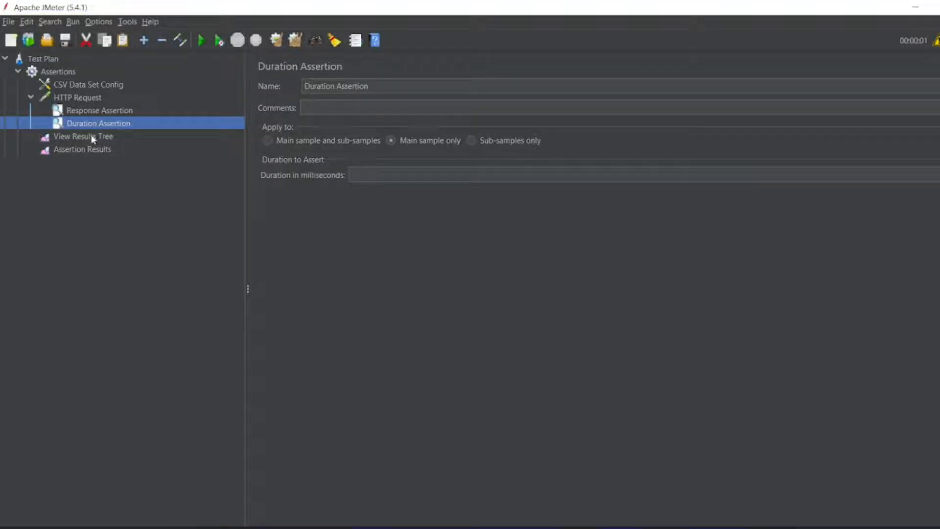
# Step: Attach a View Results in Table listener to the Assertions thread group
pyautogui.click(82, 136)
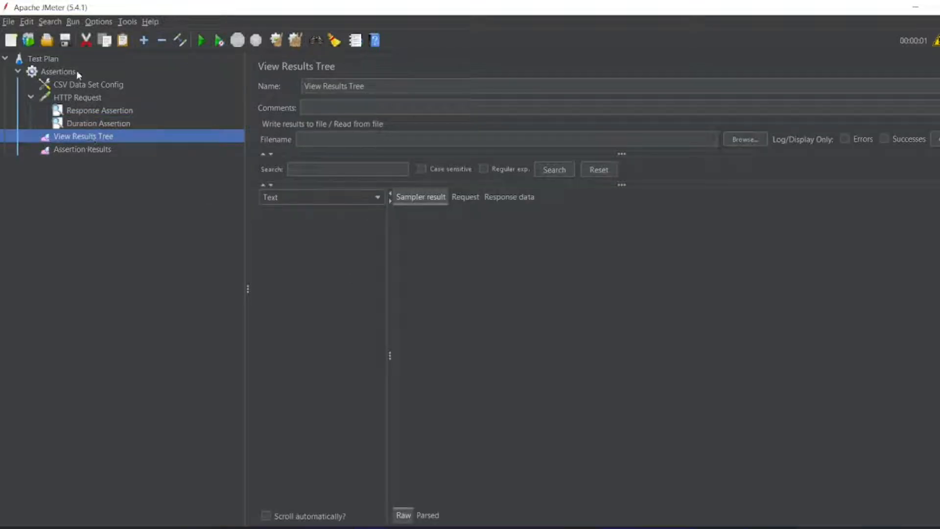
pyautogui.rightClick(58, 71)
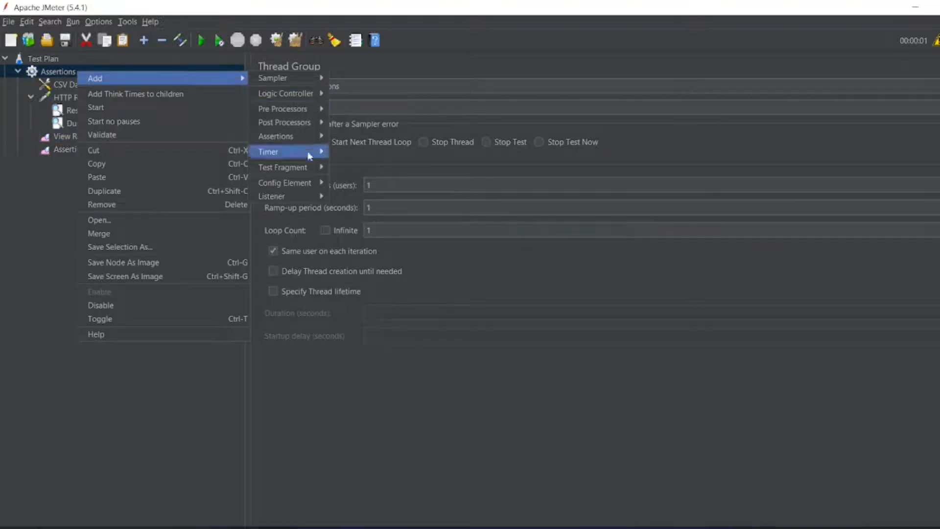
pyautogui.moveTo(285, 195)
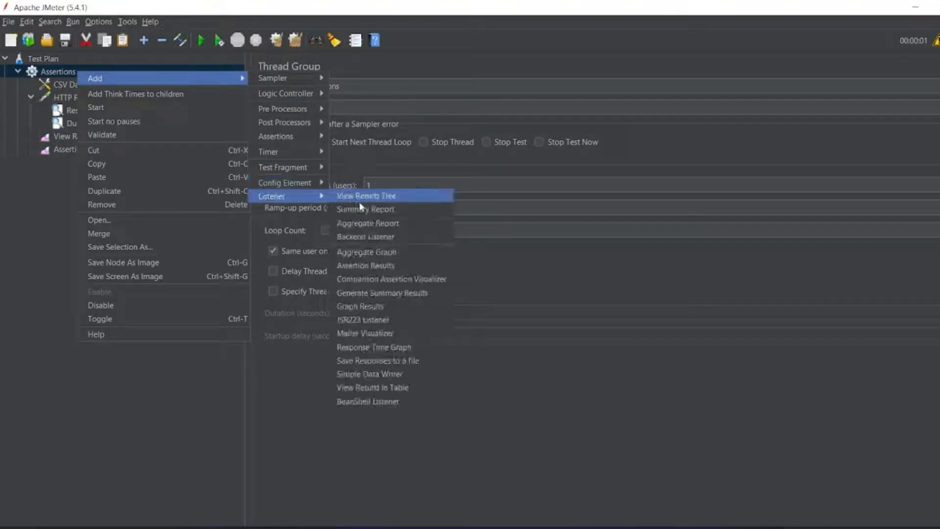
pyautogui.moveTo(371, 386)
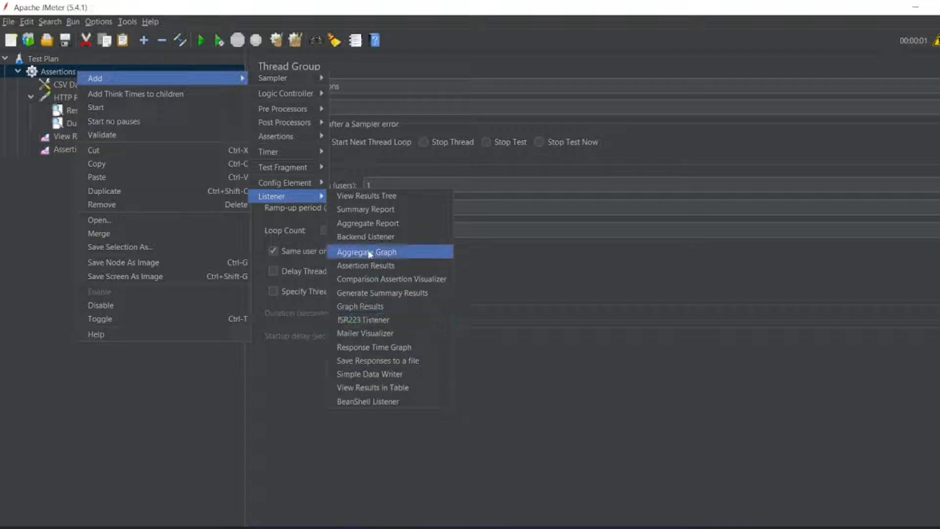
pyautogui.click(372, 387)
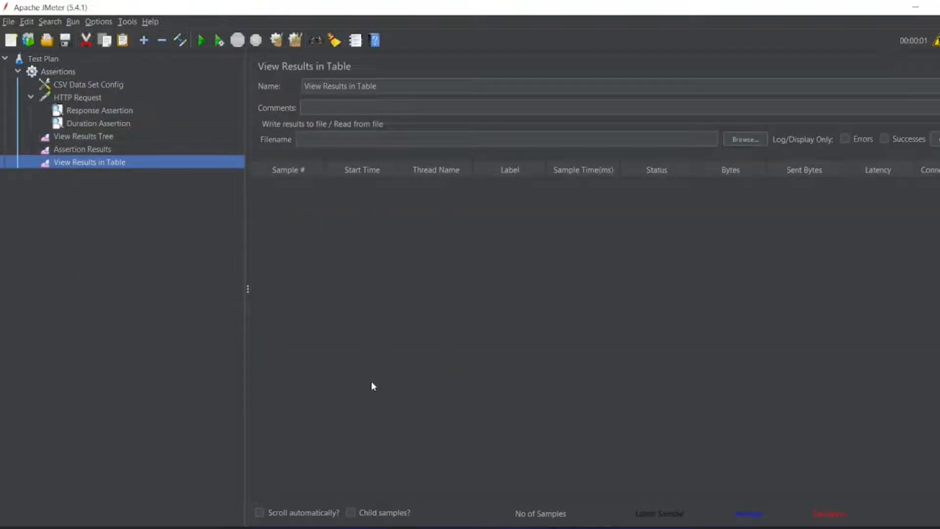
pyautogui.moveTo(687, 190)
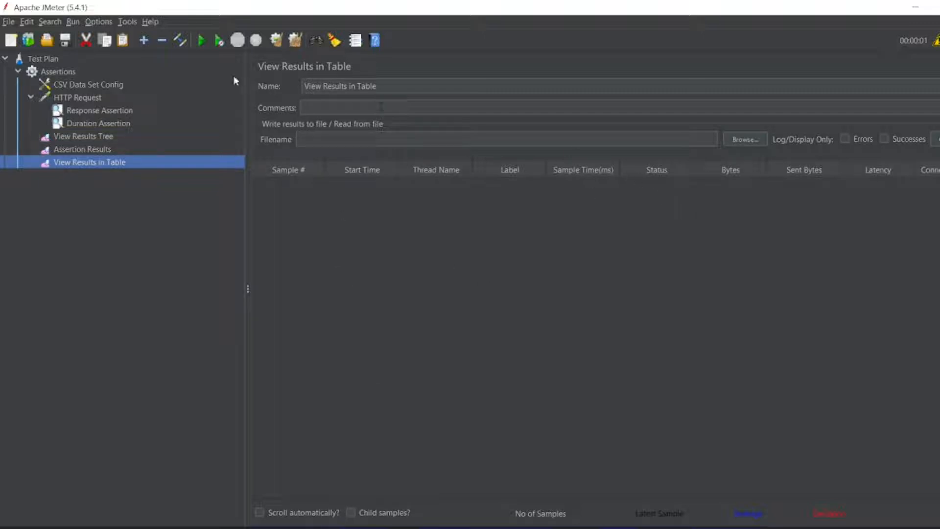
# Step: Run the plan once without saving, producing one passing 655 ms HTTP Request sample
pyautogui.click(201, 40)
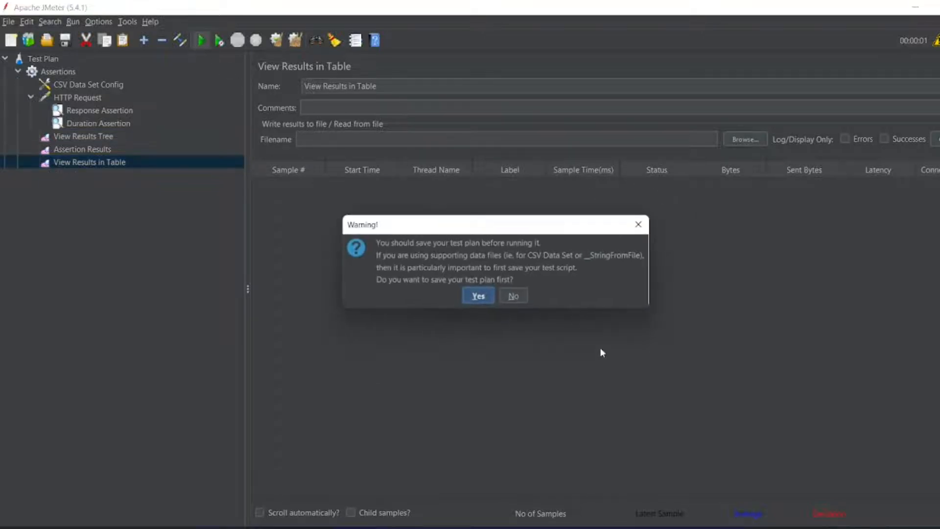
pyautogui.click(512, 294)
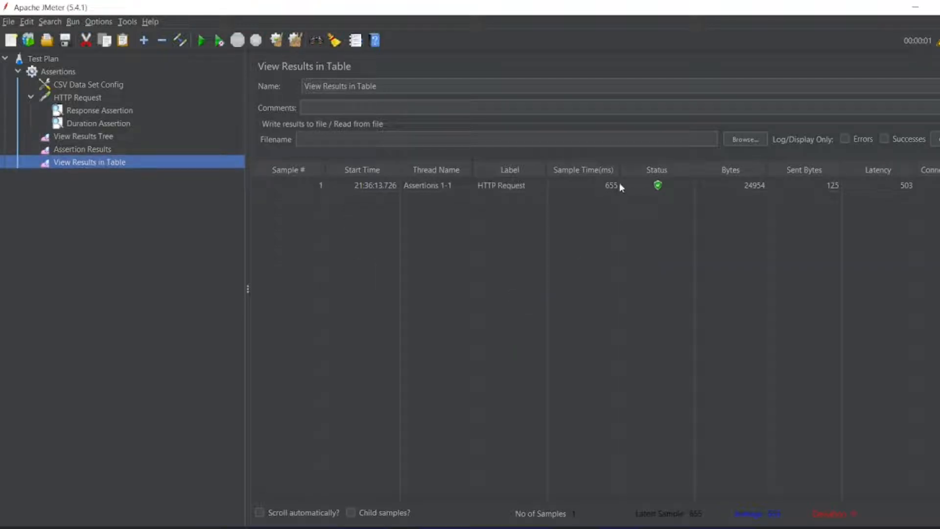
pyautogui.moveTo(611, 179)
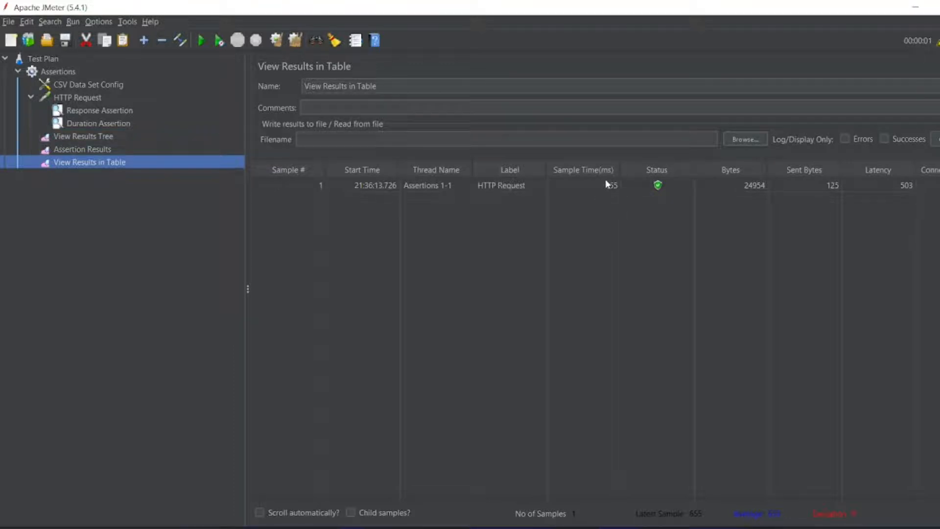
pyautogui.click(99, 123)
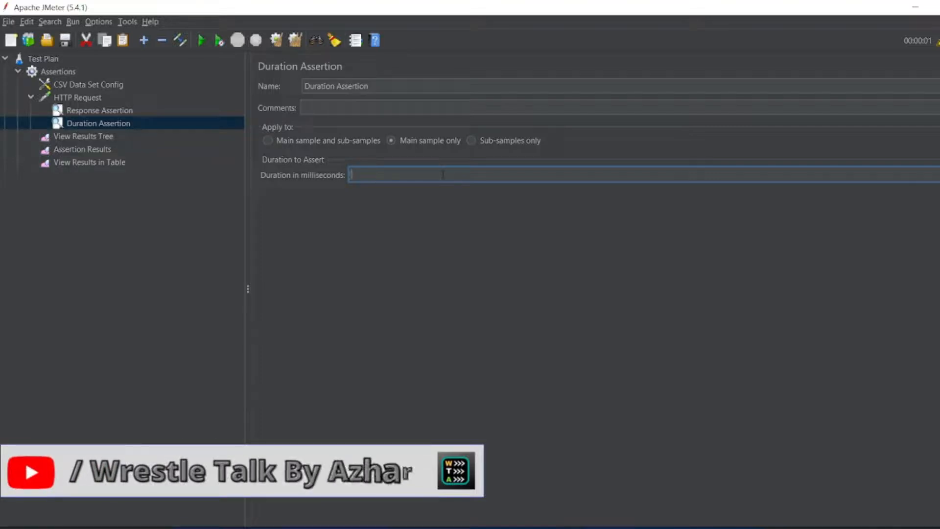
# Step: Give the Duration Assertion a 700 ms limit and set the thread group to 10 threads
pyautogui.write('700')
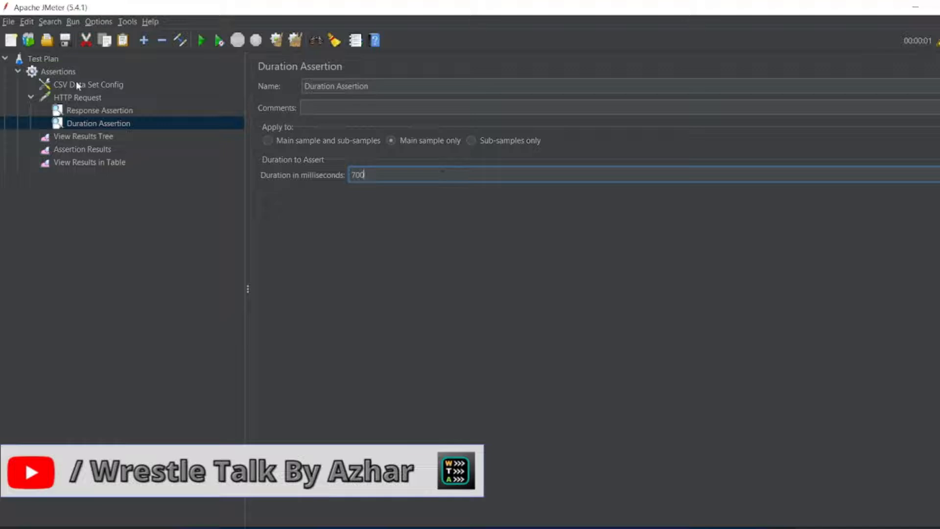
pyautogui.click(58, 71)
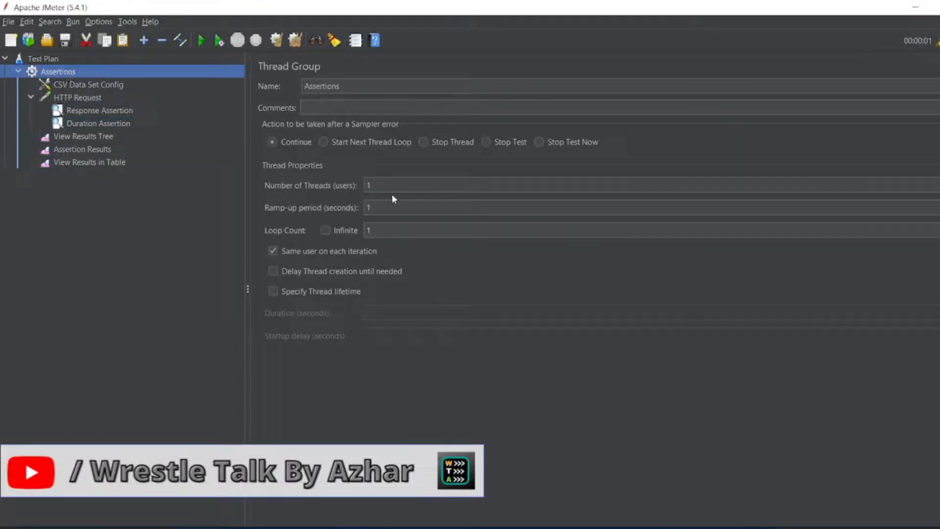
pyautogui.write('0')
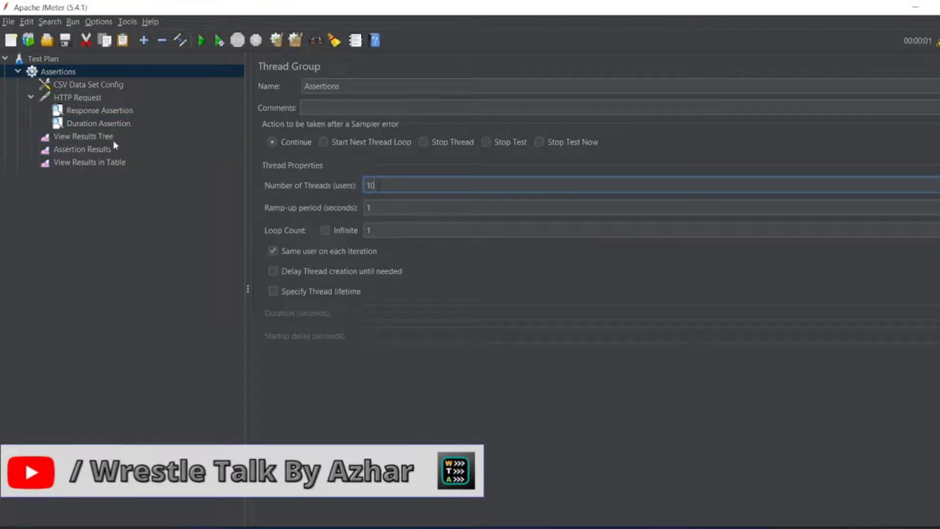
pyautogui.click(77, 96)
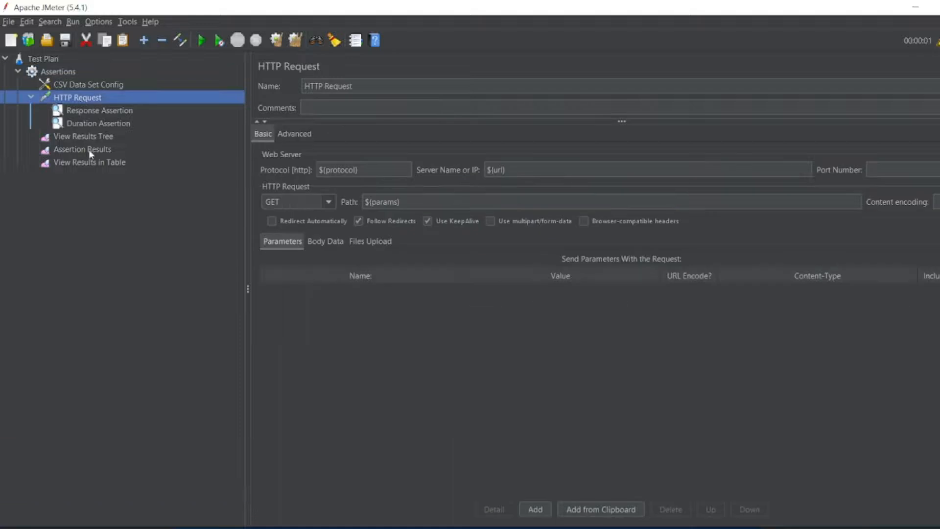
pyautogui.click(89, 162)
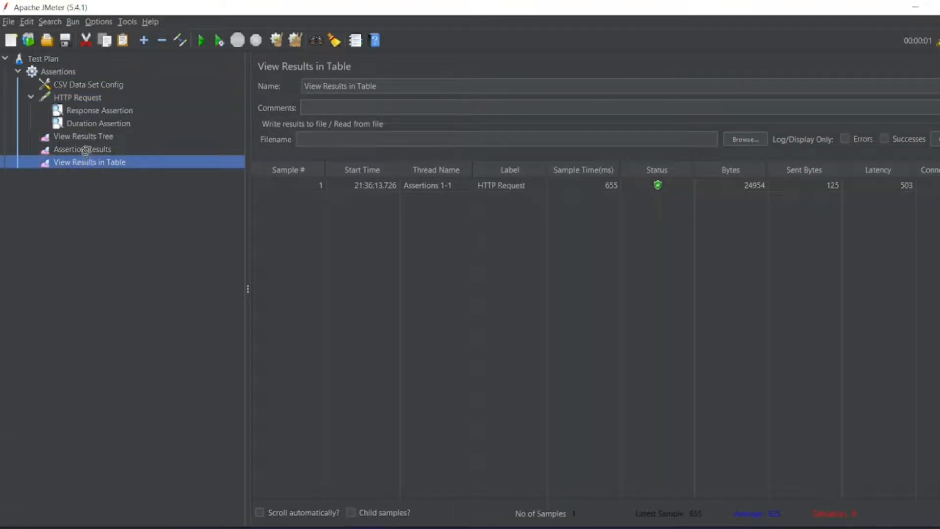
# Step: Run the 10-thread test plan without saving it first
pyautogui.click(83, 136)
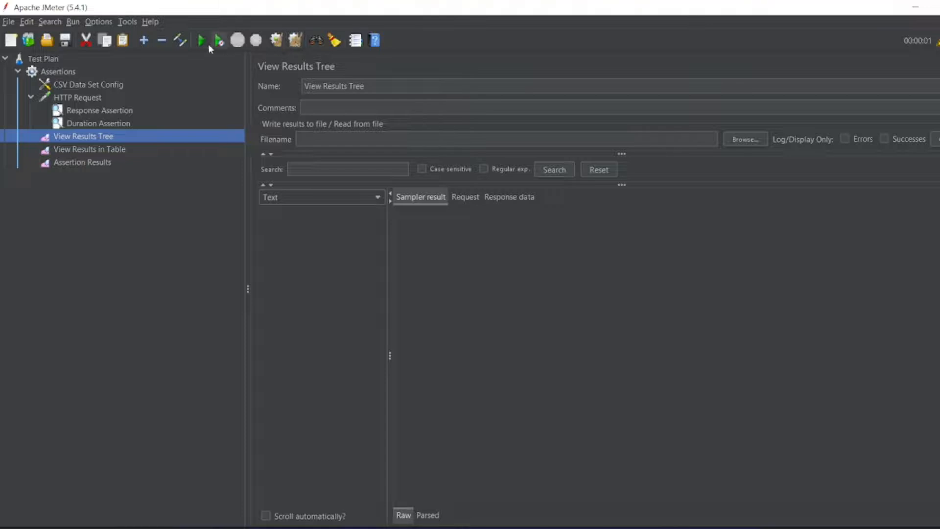
pyautogui.moveTo(201, 40)
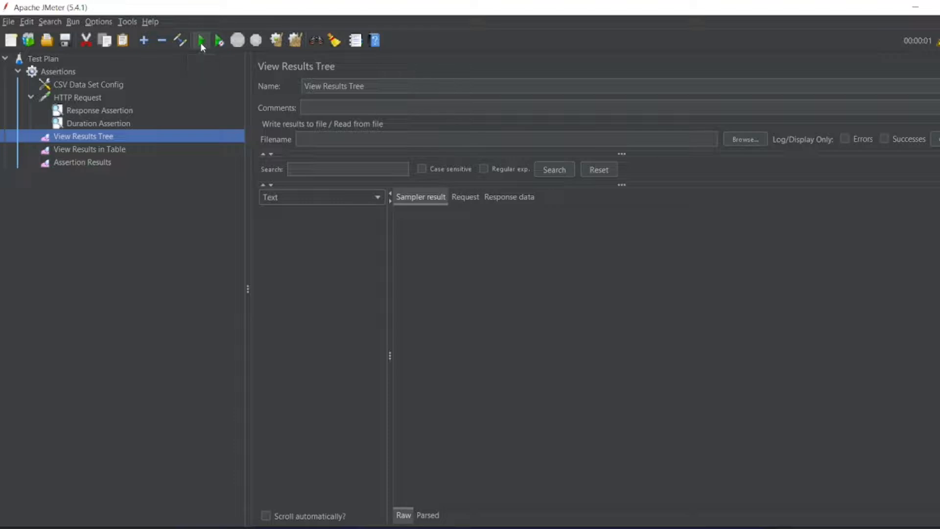
pyautogui.click(201, 40)
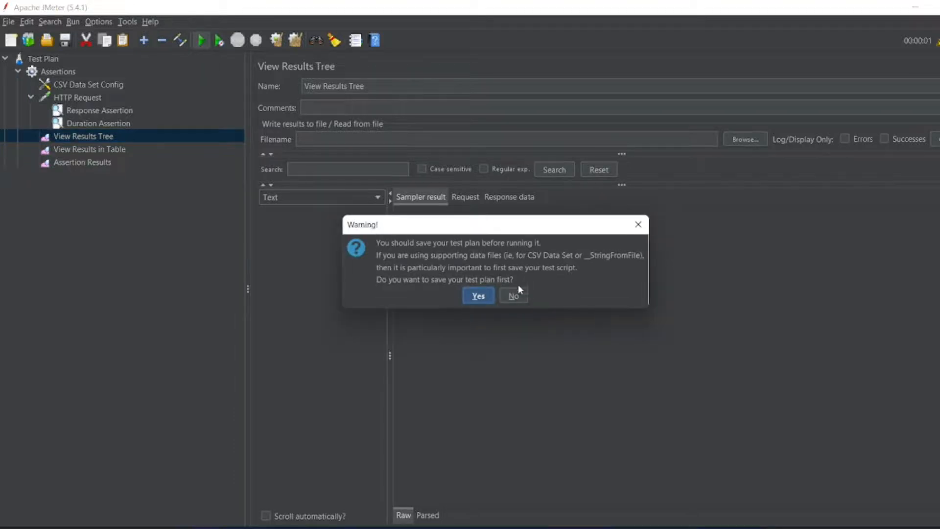
pyautogui.click(512, 296)
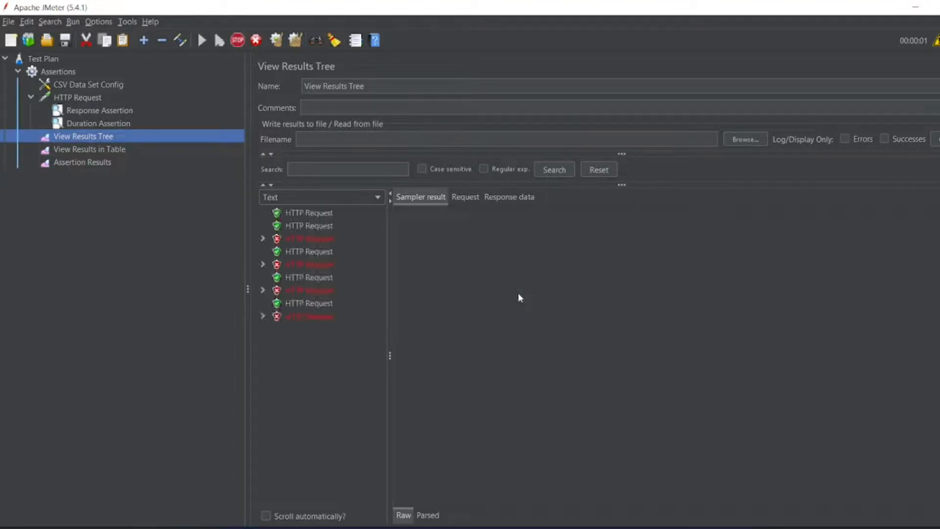
pyautogui.click(202, 41)
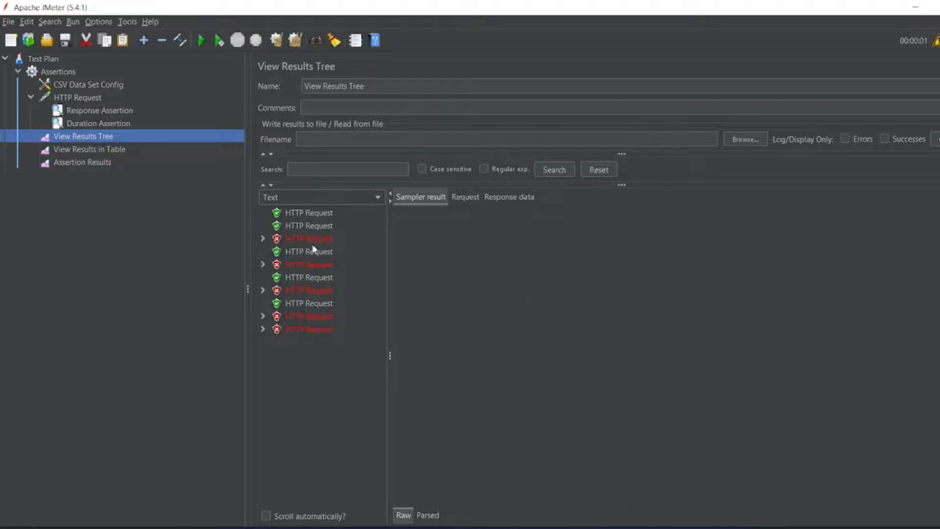
# Step: Expand the five failed HTTP Requests to show Duration Assertion failures, e.g. 799 ms against 700
pyautogui.click(262, 237)
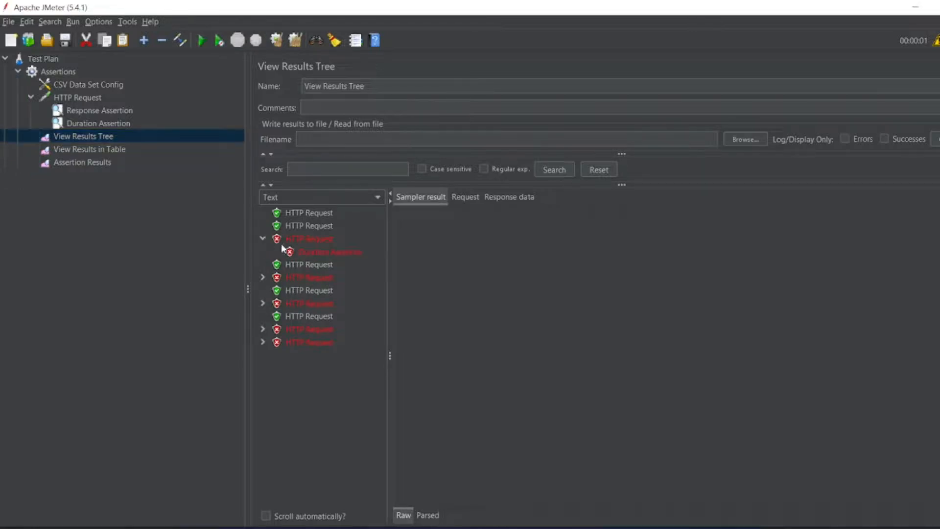
pyautogui.click(329, 251)
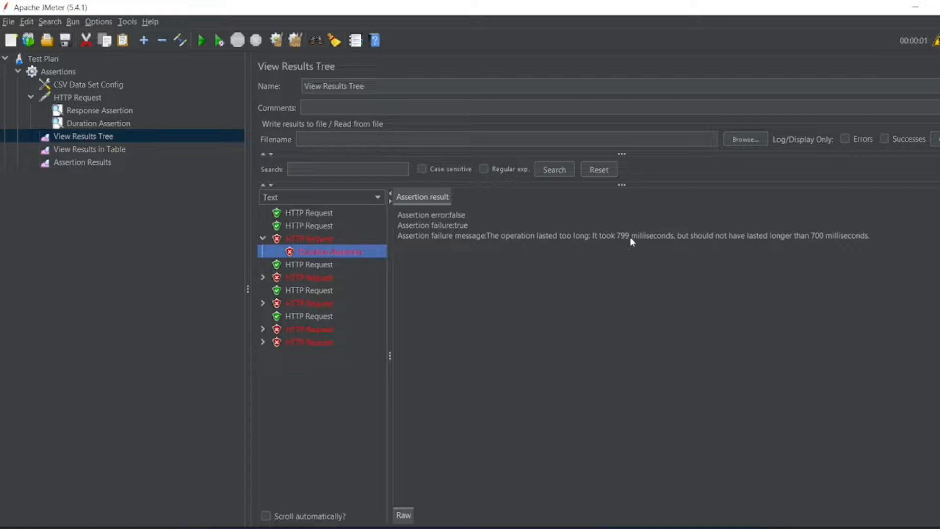
pyautogui.click(262, 278)
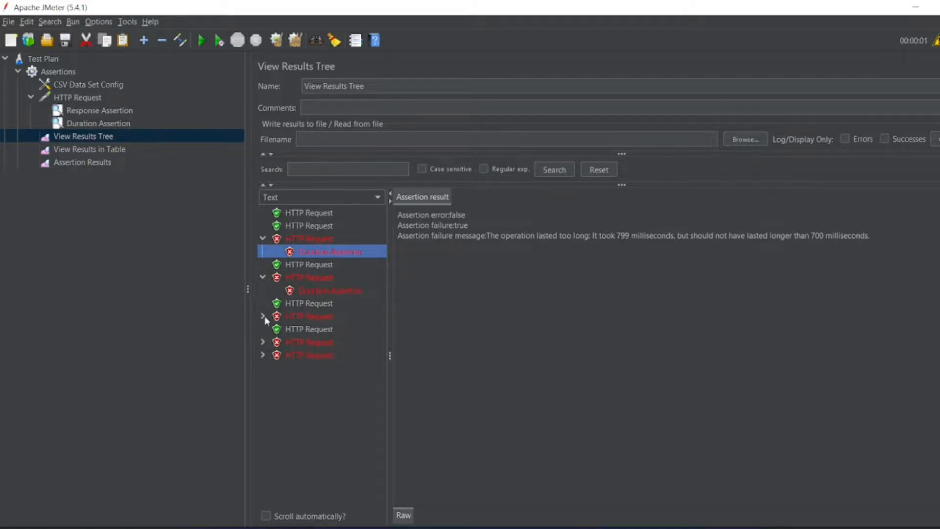
pyautogui.click(262, 315)
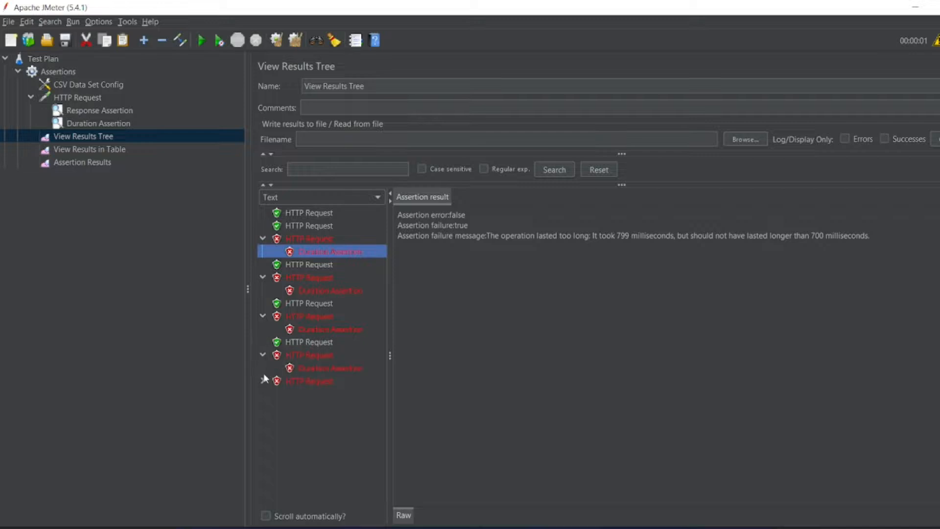
pyautogui.click(262, 381)
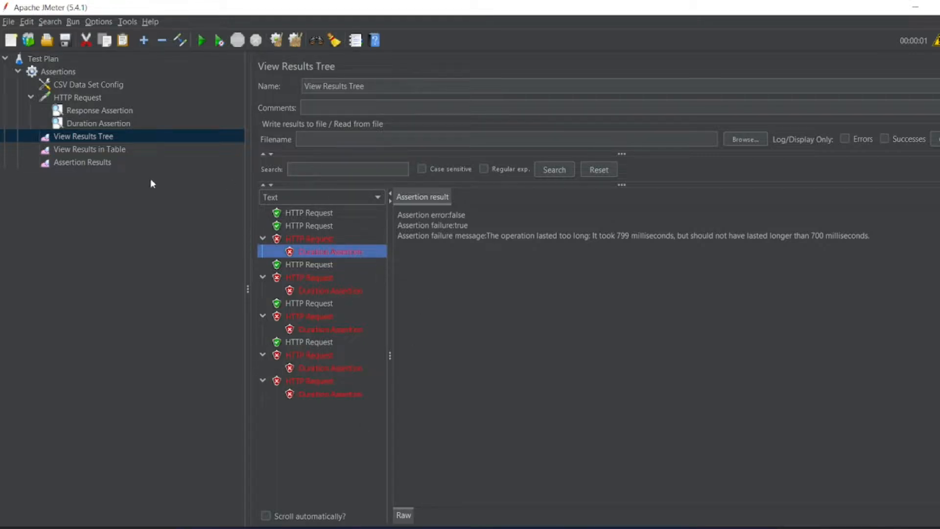
# Step: Check sample times in the results table, then the failures: 799, 776, 790, 759, 796 ms
pyautogui.click(89, 149)
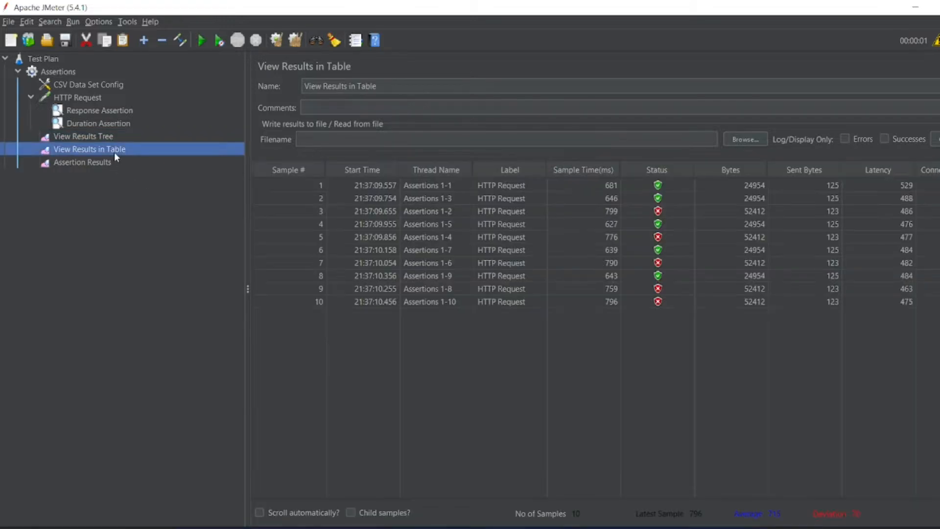
pyautogui.moveTo(647, 204)
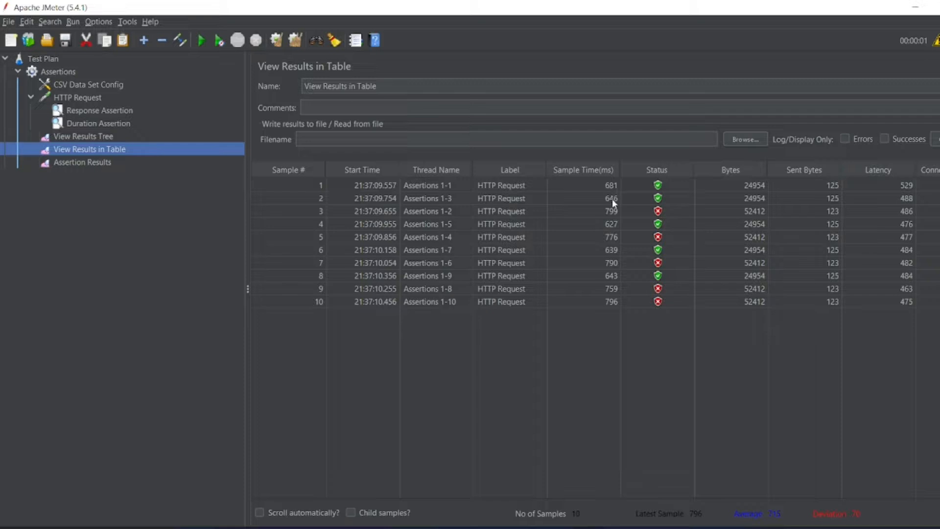
pyautogui.moveTo(427, 226)
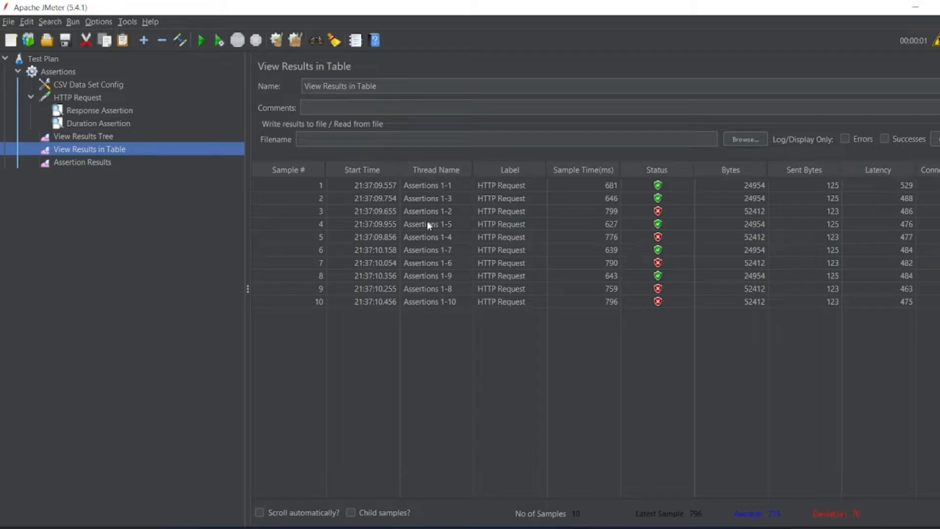
pyautogui.moveTo(612, 213)
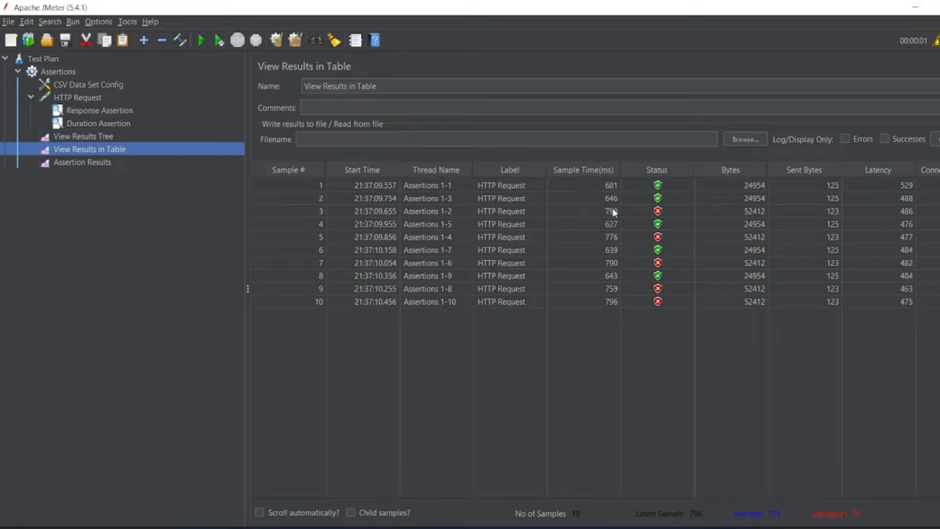
pyautogui.moveTo(618, 244)
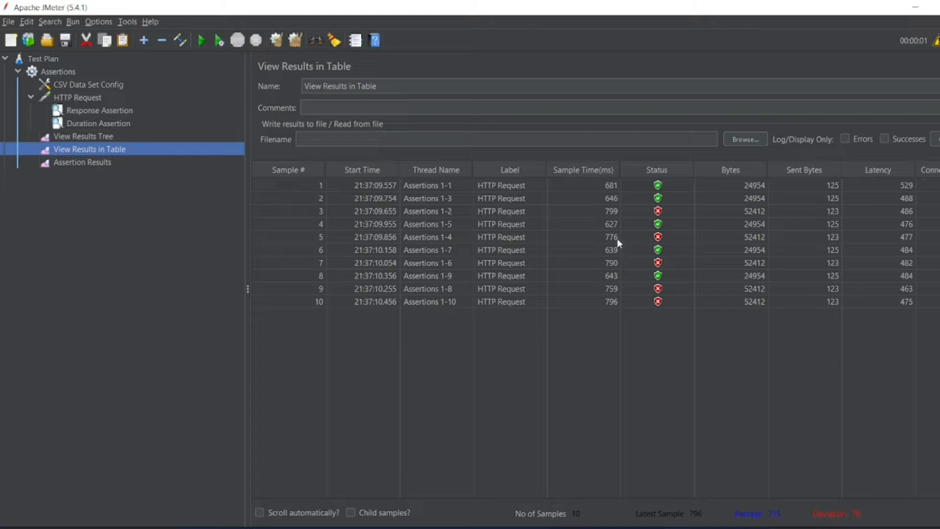
pyautogui.moveTo(622, 292)
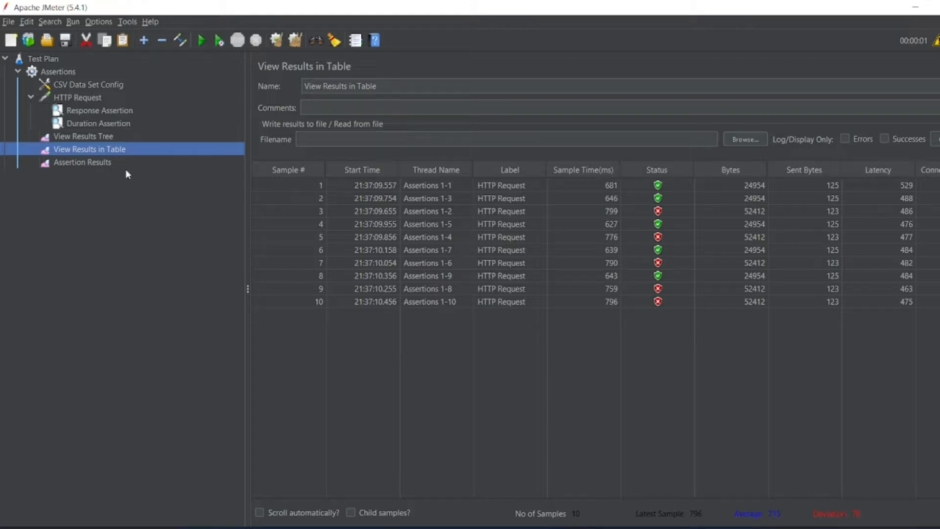
pyautogui.click(82, 162)
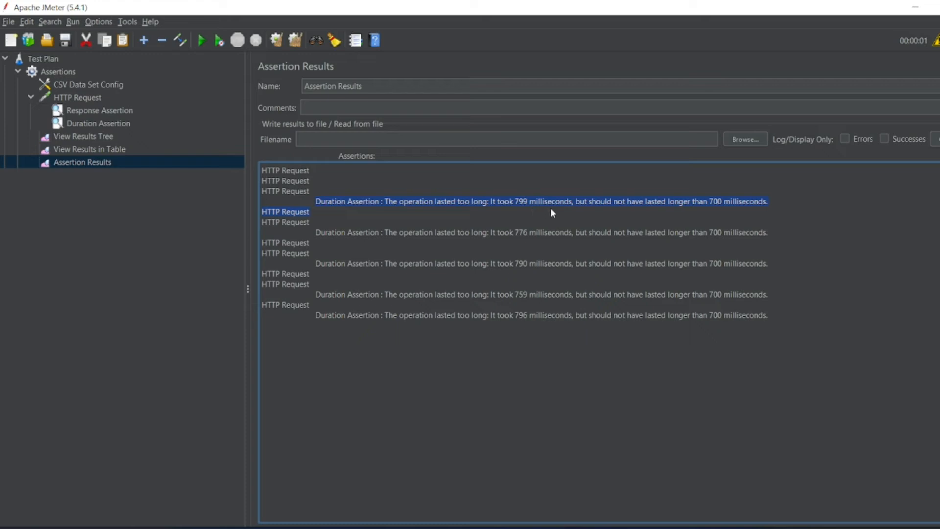
pyautogui.moveTo(502, 214)
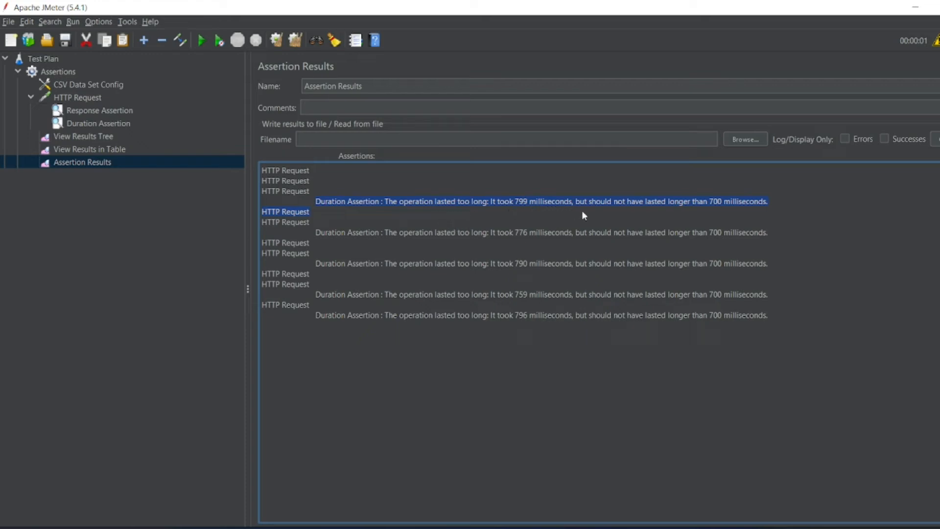
pyautogui.moveTo(706, 216)
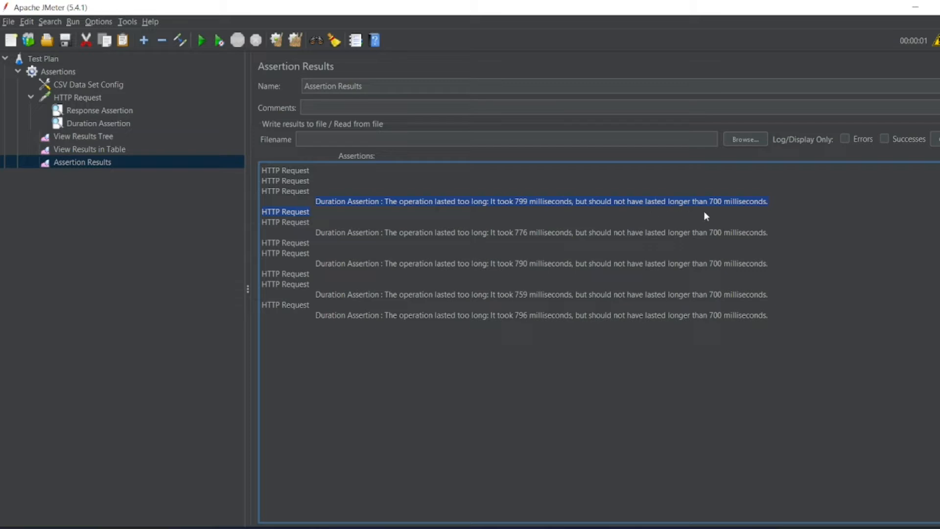
pyautogui.moveTo(713, 216)
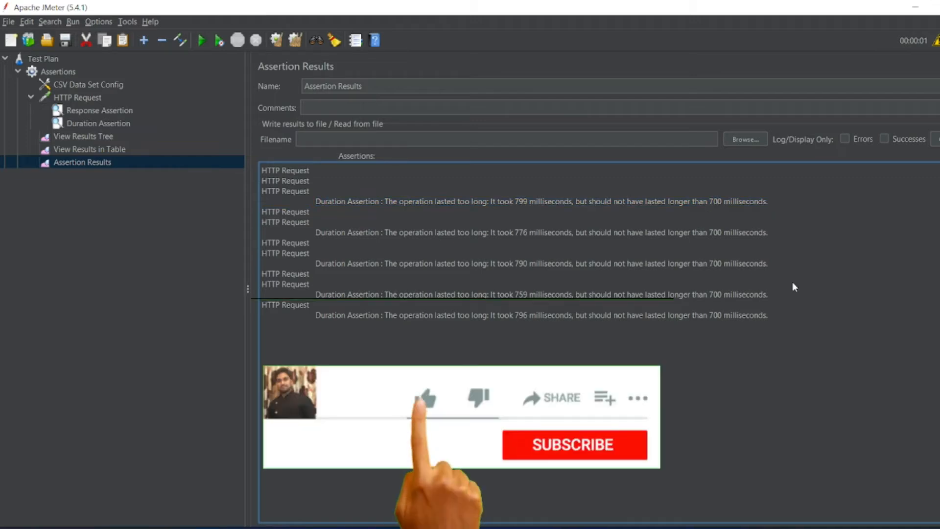
pyautogui.click(424, 398)
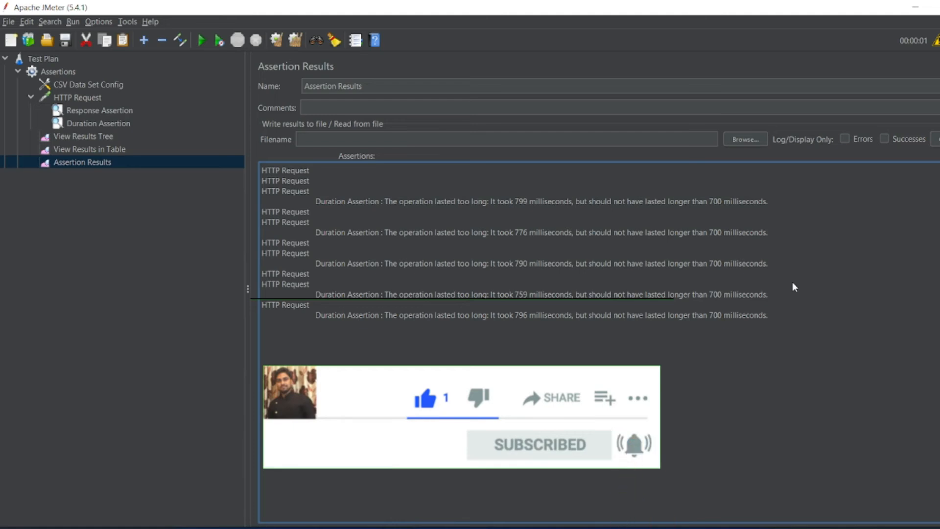